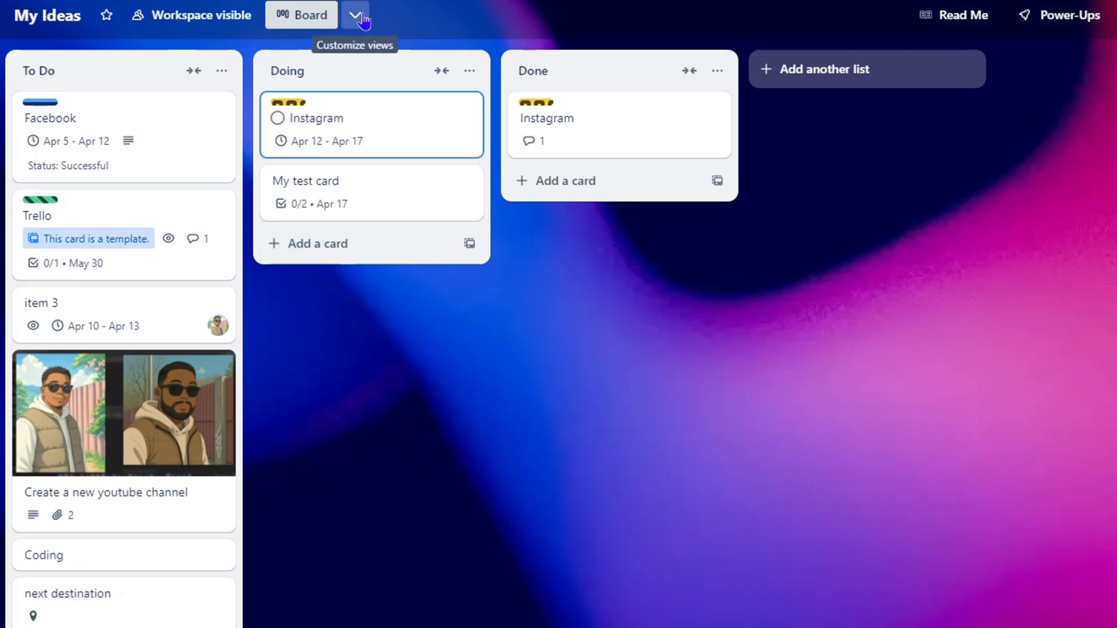
# Add the Timeline view to the My Ideas board from the Customize views list.
pyautogui.click(354, 14)
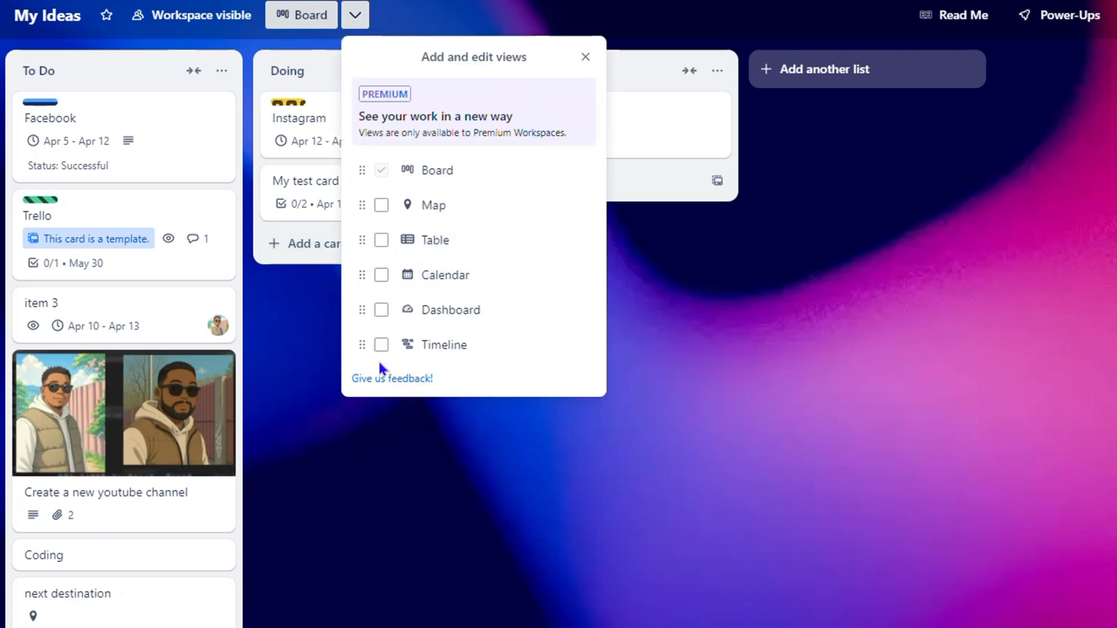
pyautogui.click(381, 343)
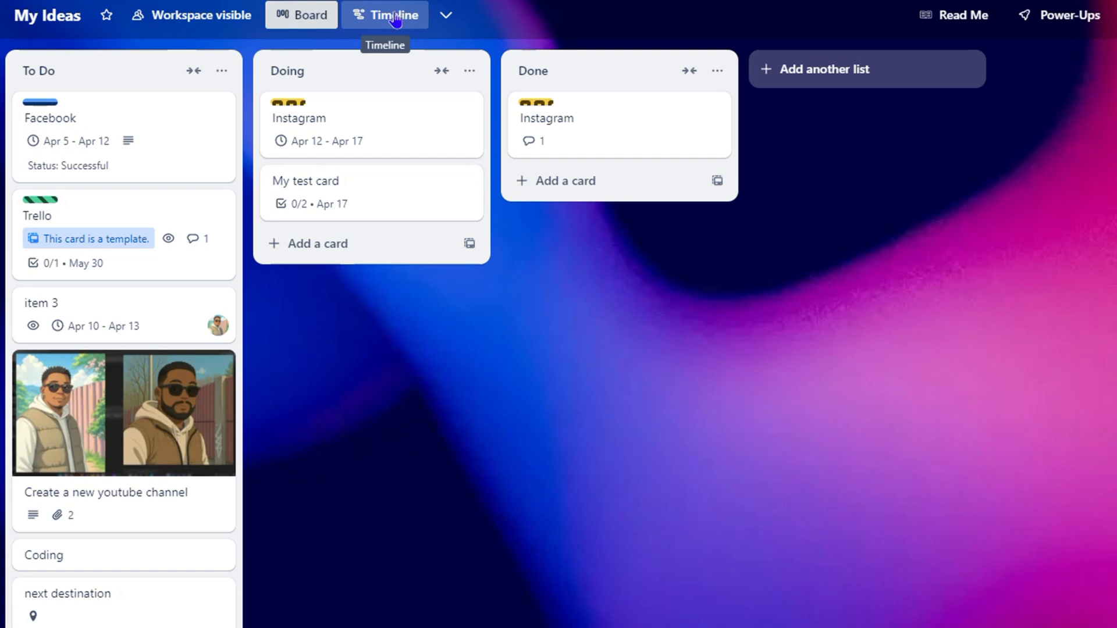
# Switch the My Ideas board to Timeline view showing April 2025.
pyautogui.click(385, 14)
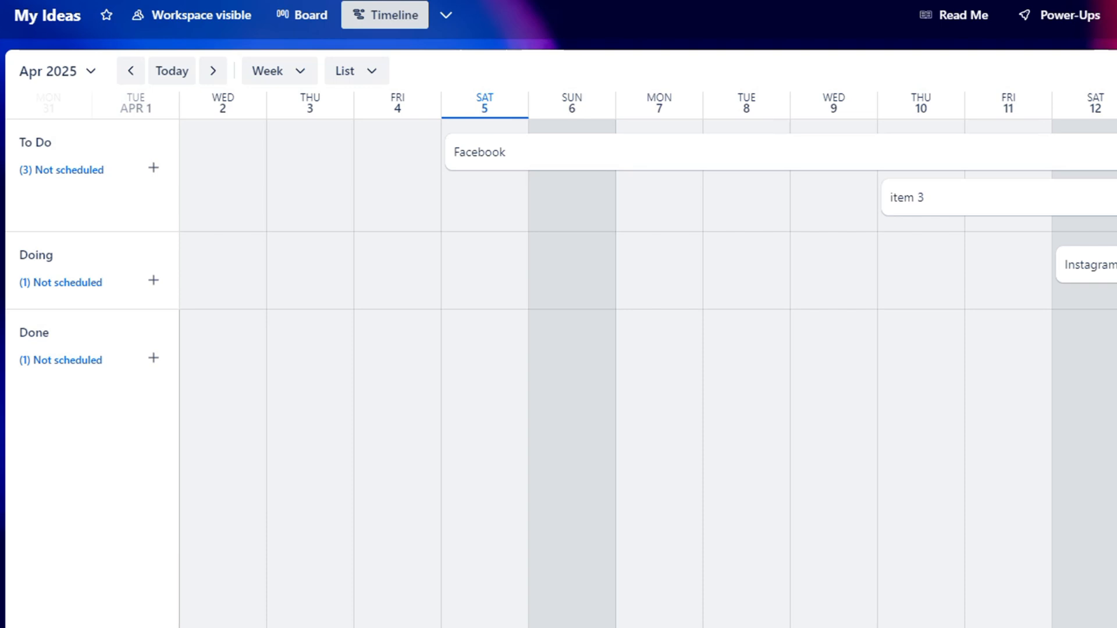
pyautogui.moveTo(142, 238)
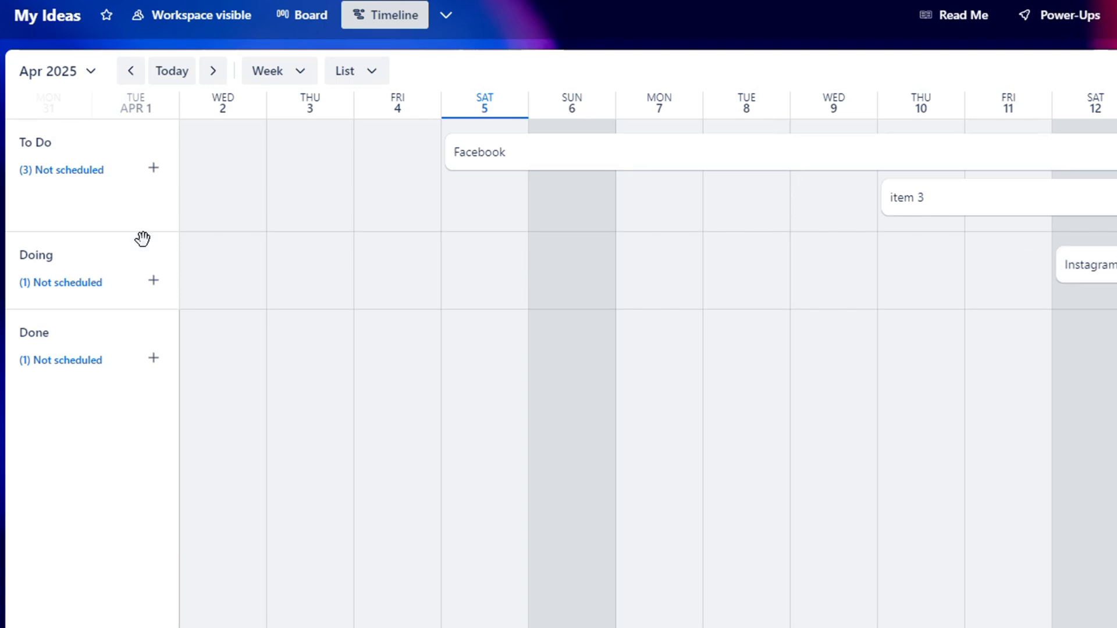
pyautogui.moveTo(15, 138)
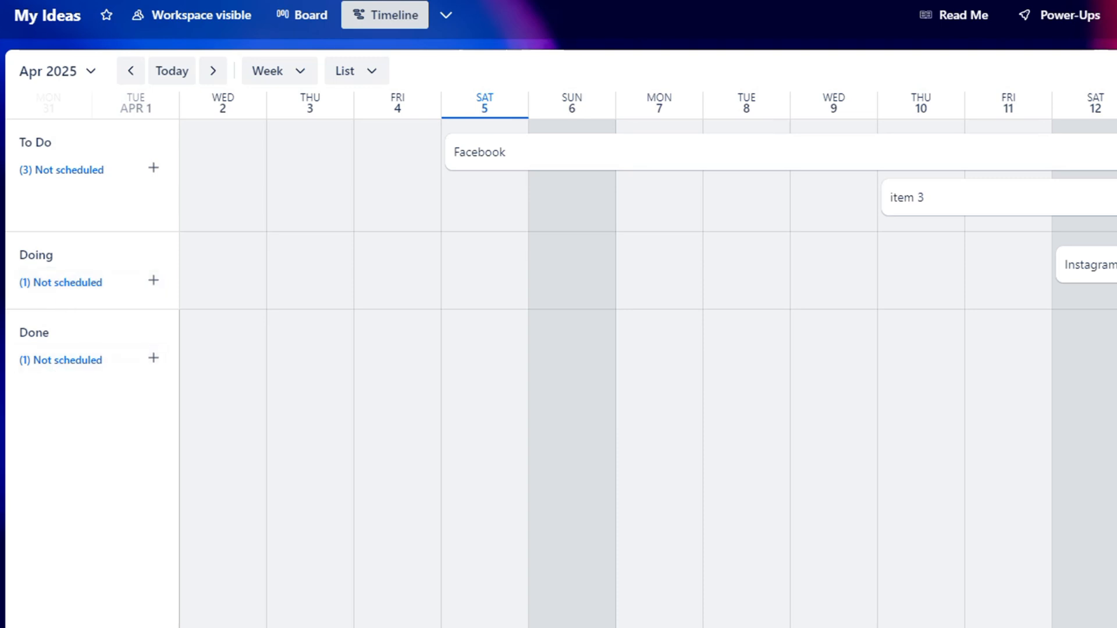
pyautogui.moveTo(94, 139)
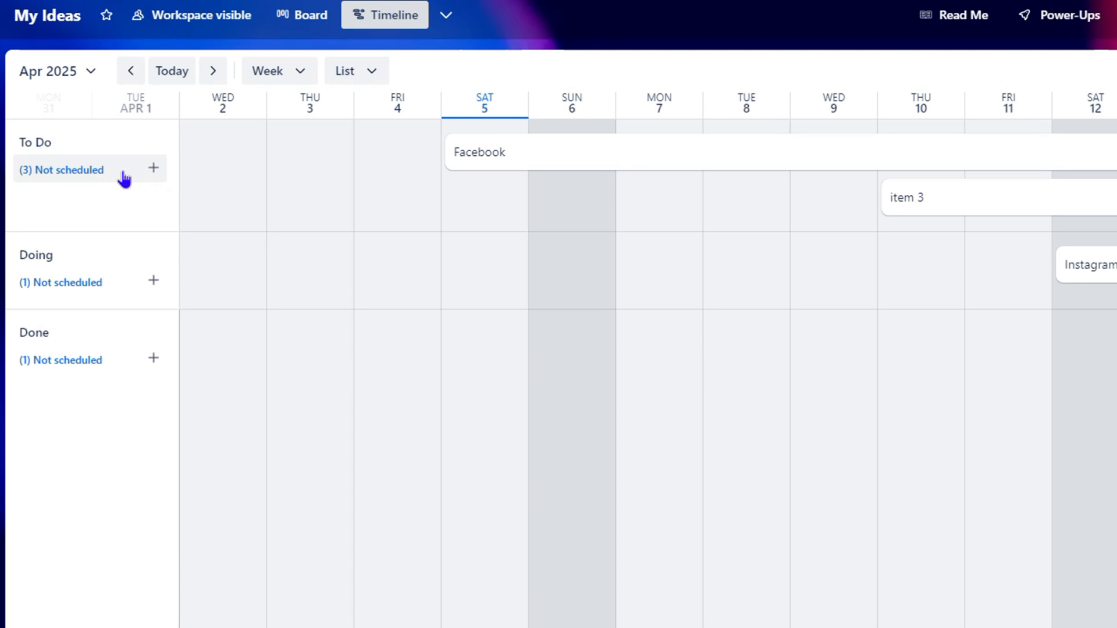
pyautogui.moveTo(70, 182)
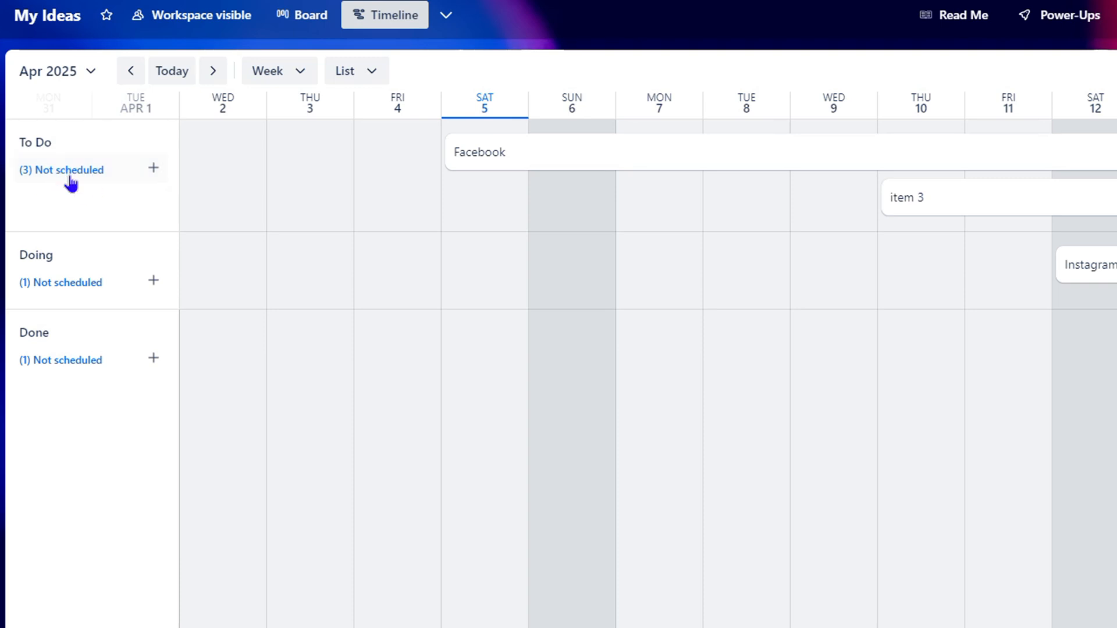
# Open the 'next destination' card from To Do's three unscheduled cards.
pyautogui.click(67, 170)
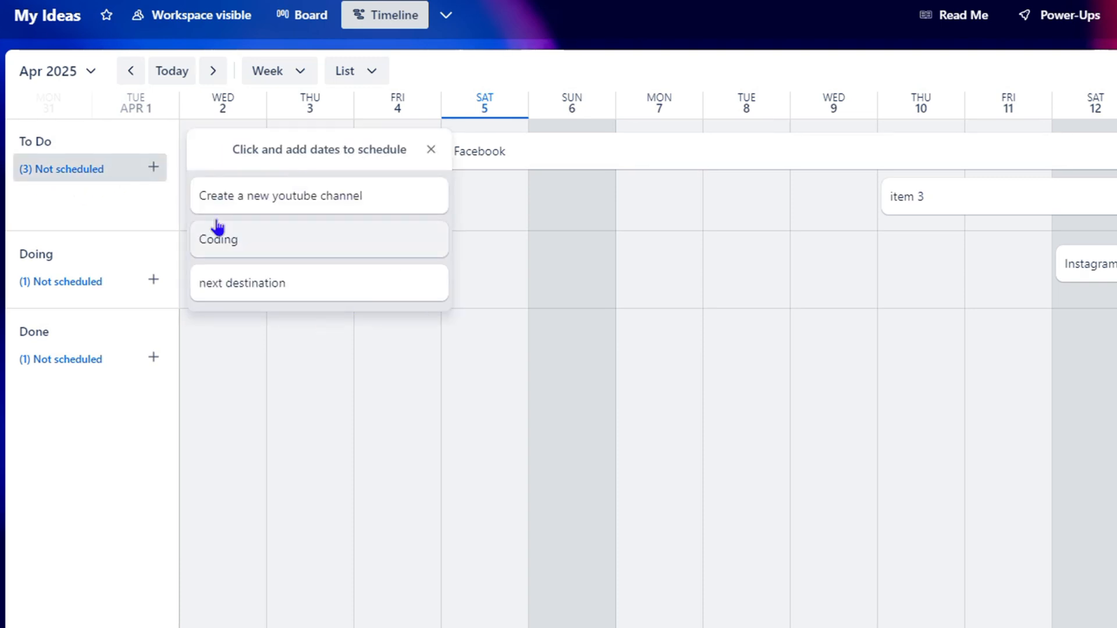
pyautogui.moveTo(310, 224)
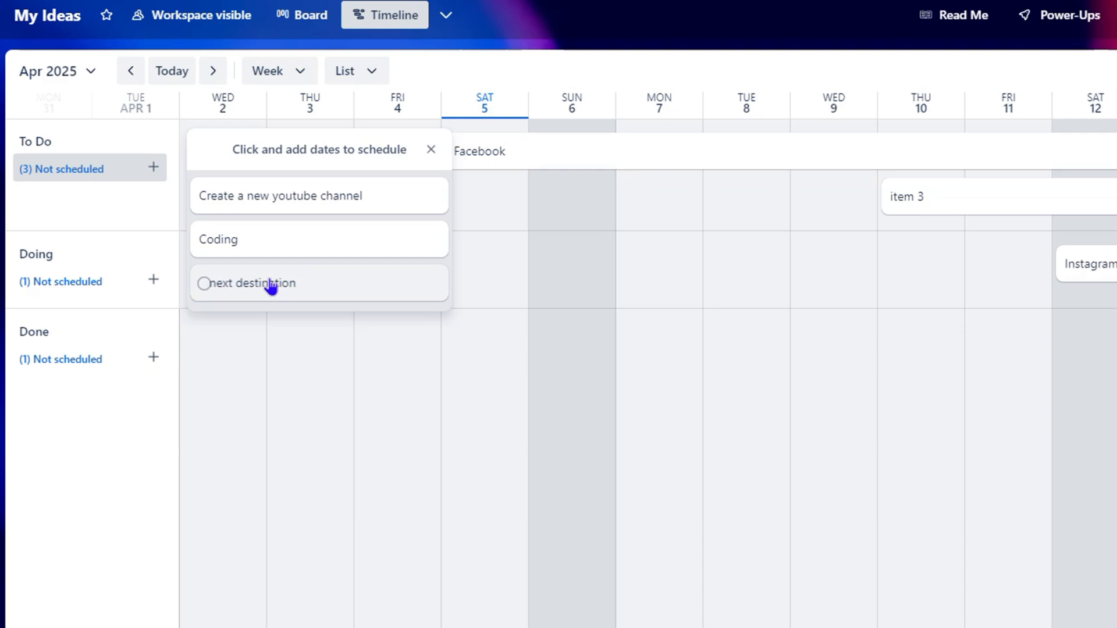
pyautogui.click(254, 283)
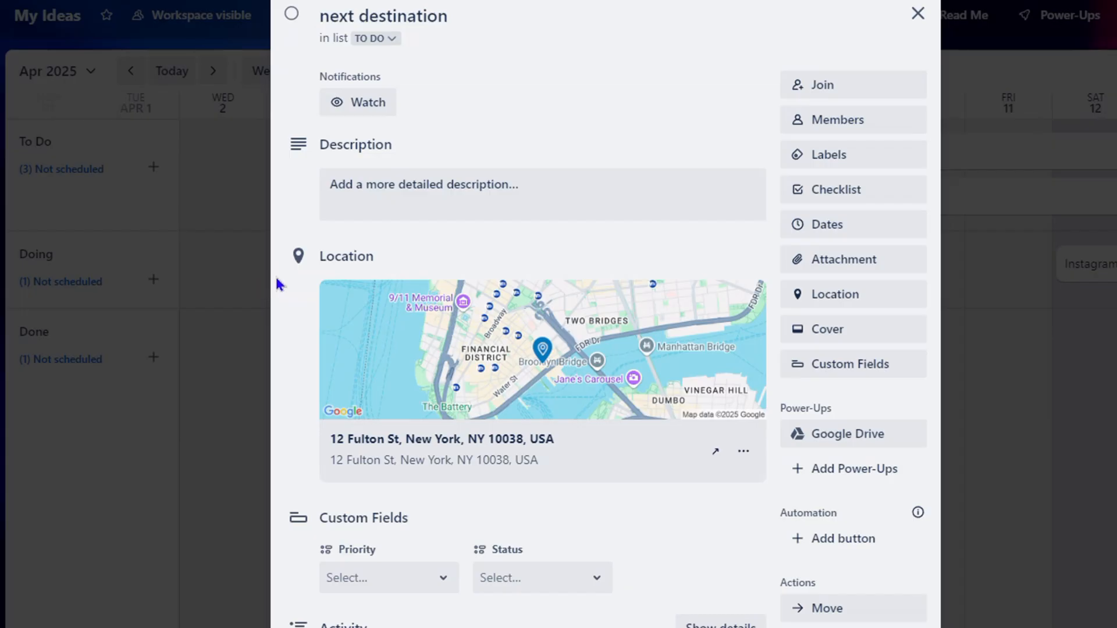
pyautogui.moveTo(514, 267)
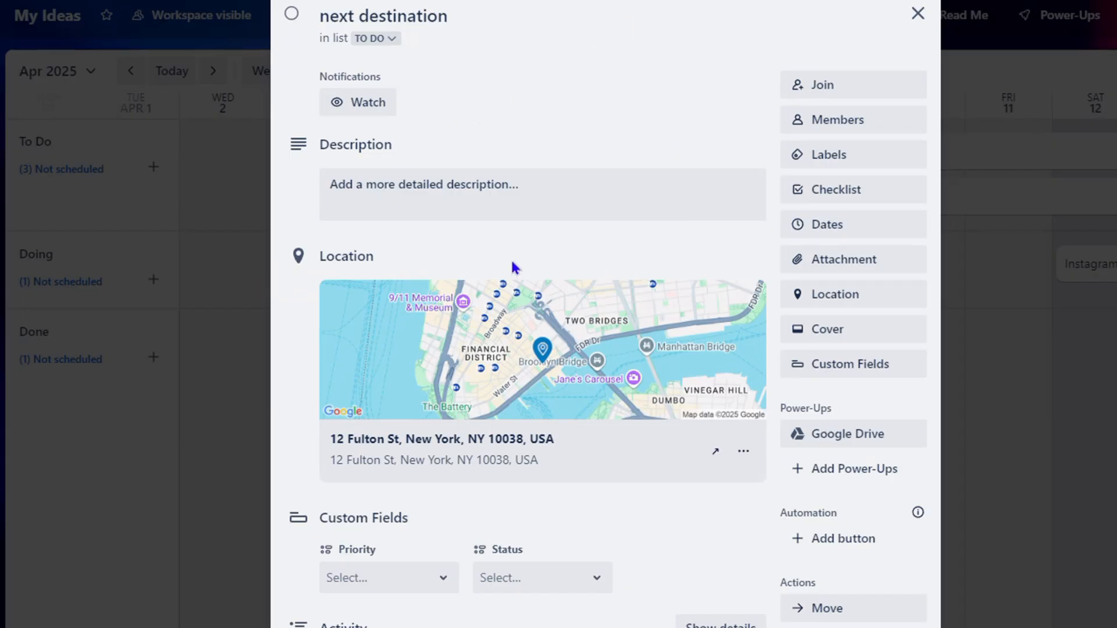
pyautogui.moveTo(448, 124)
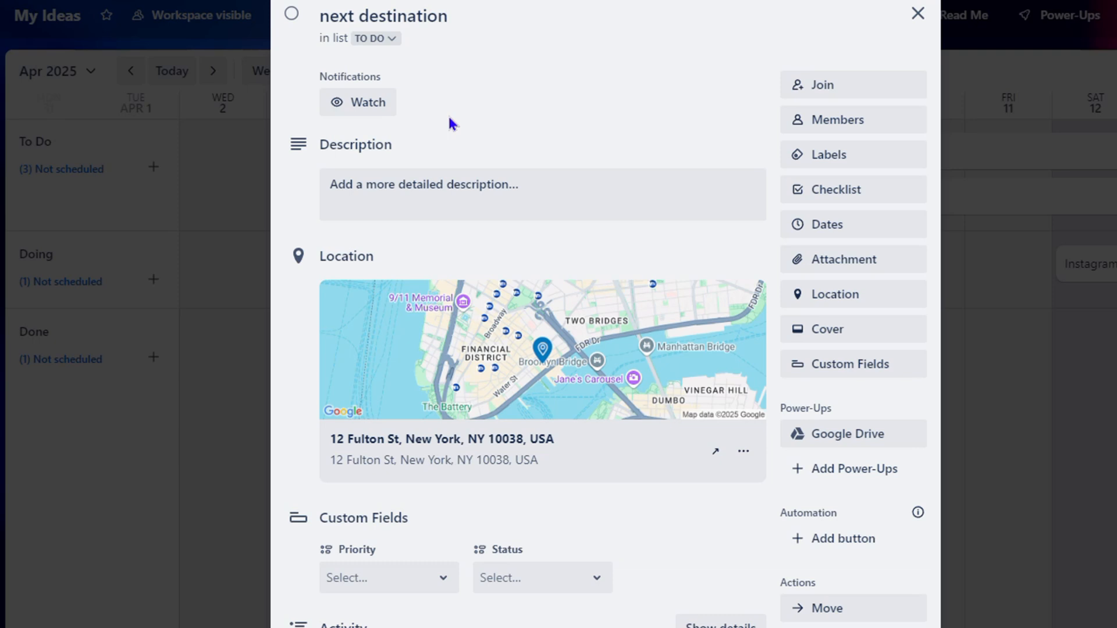
pyautogui.moveTo(826, 224)
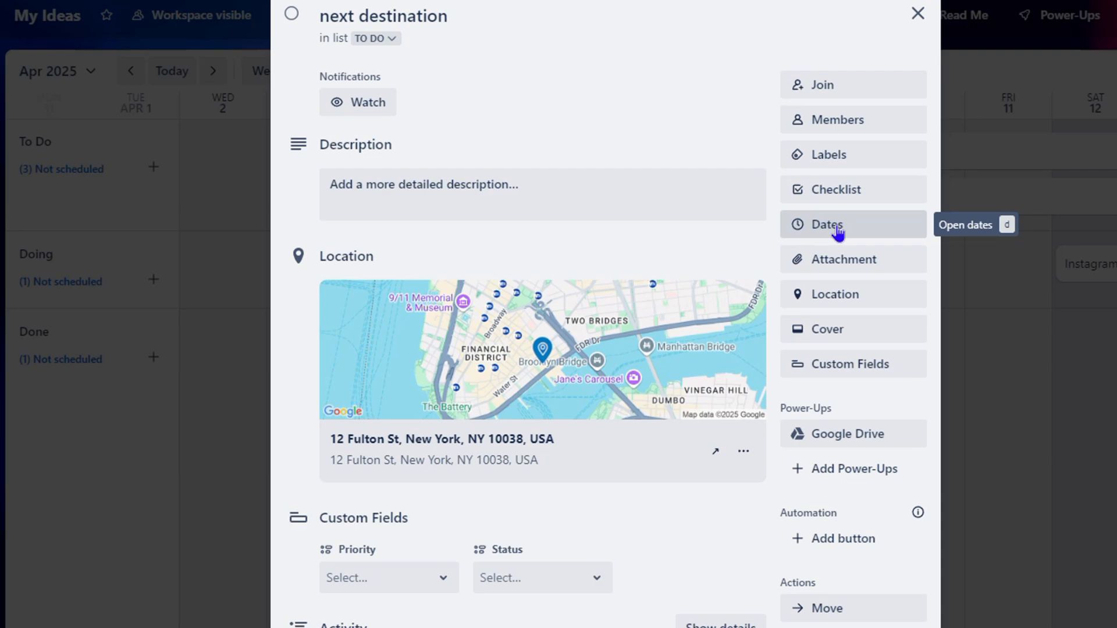
# Schedule 'next destination' from Apr 7 to Apr 28 with reminder None, then close it.
pyautogui.click(826, 224)
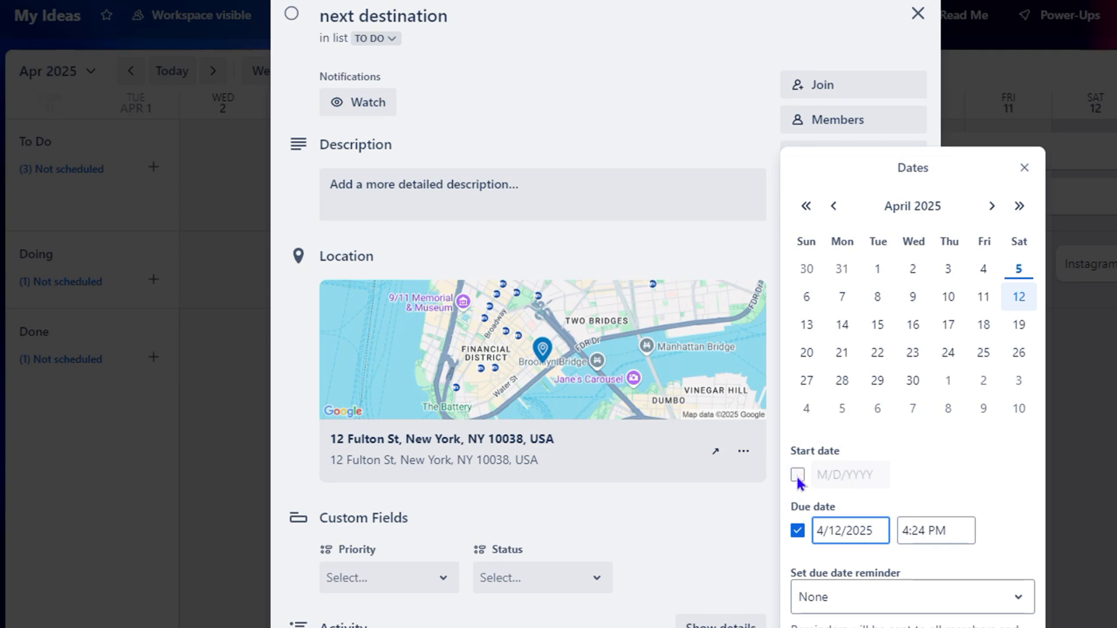
pyautogui.click(796, 475)
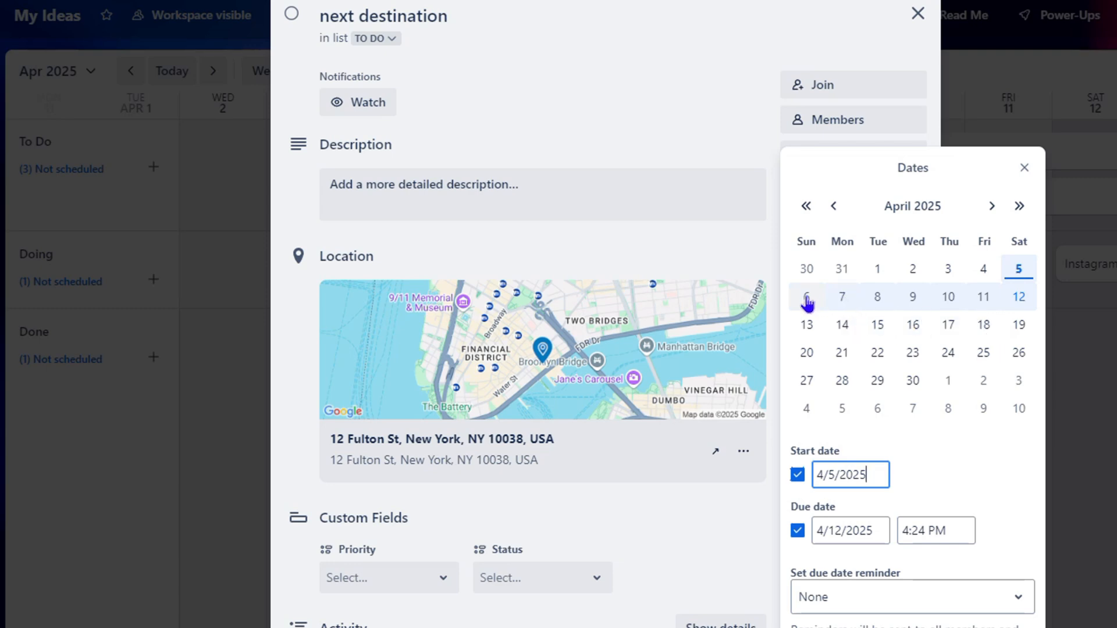
pyautogui.moveTo(841, 297)
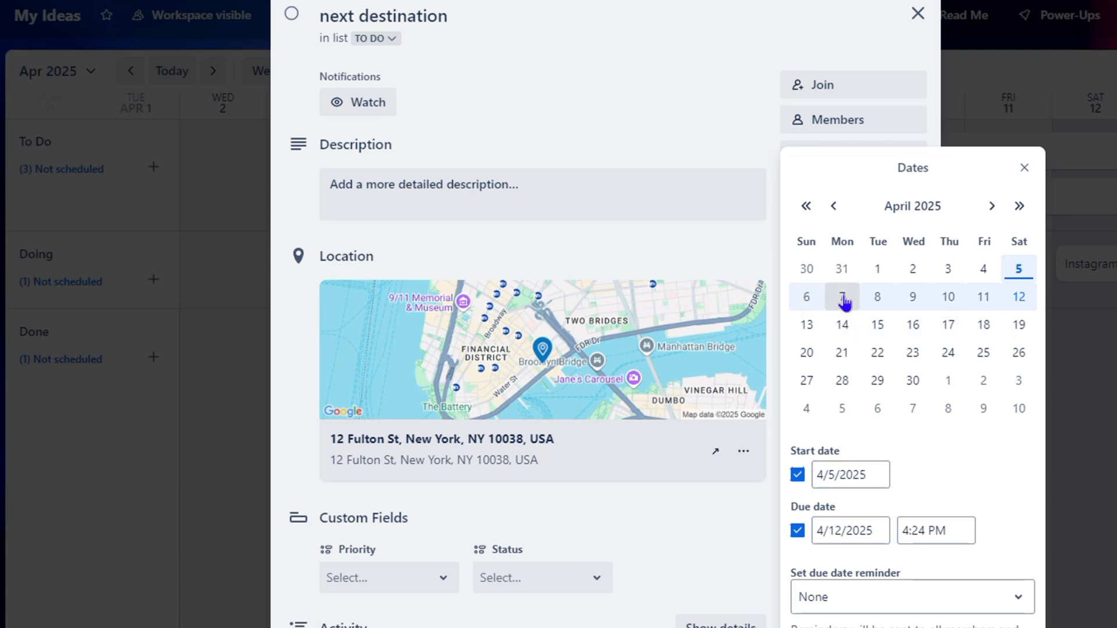
pyautogui.click(841, 297)
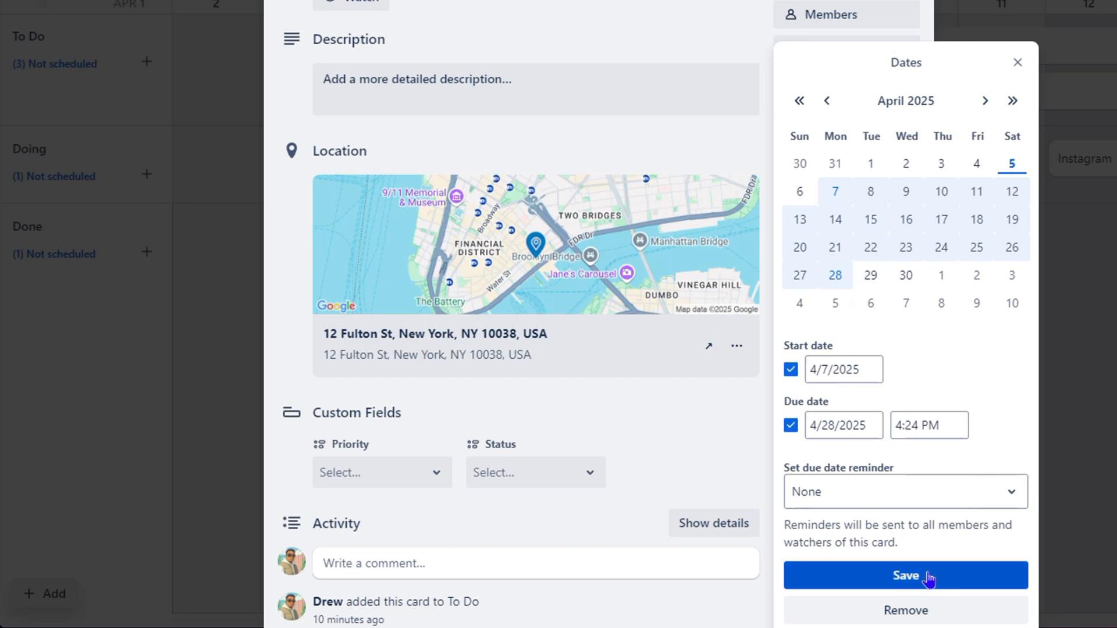
pyautogui.click(905, 492)
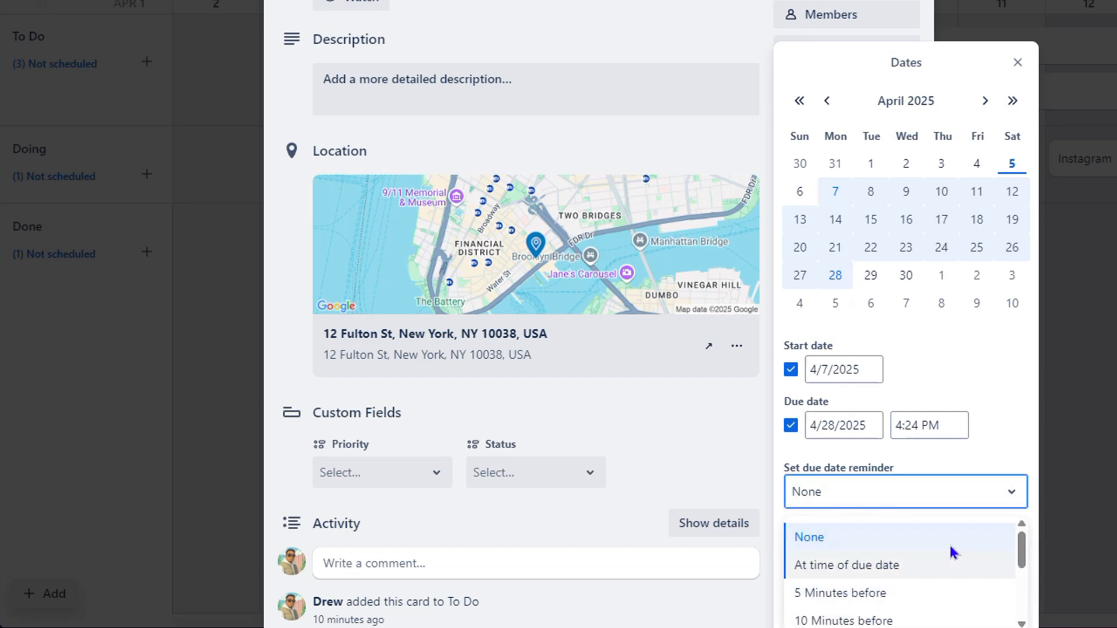
pyautogui.click(808, 537)
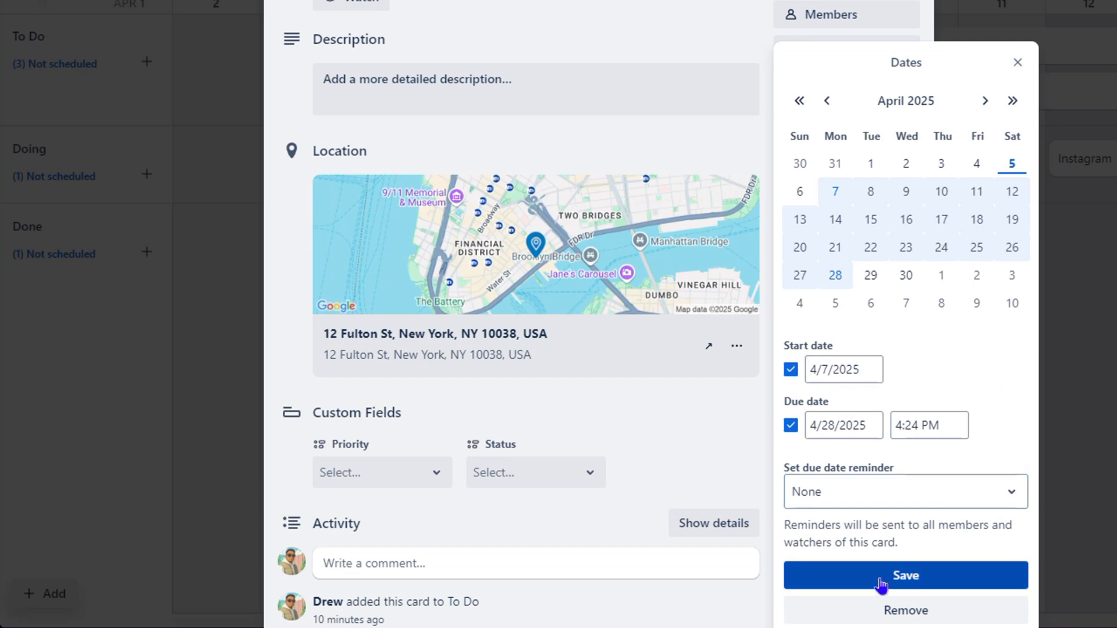
pyautogui.click(905, 575)
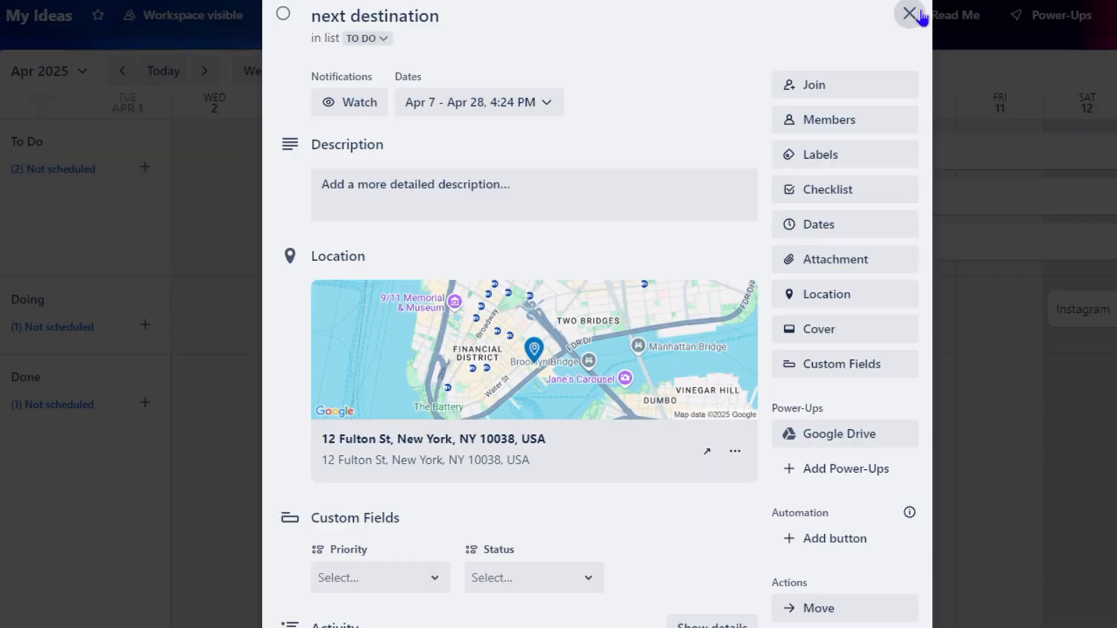
pyautogui.click(910, 14)
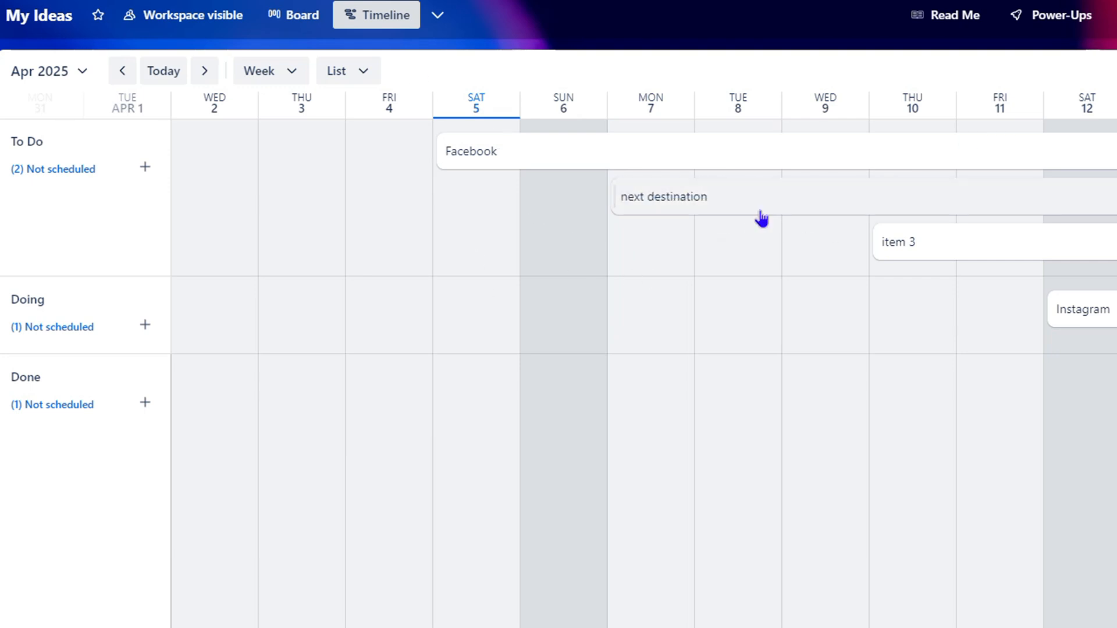
# Change the timeline scale from Week to Month.
pyautogui.click(269, 71)
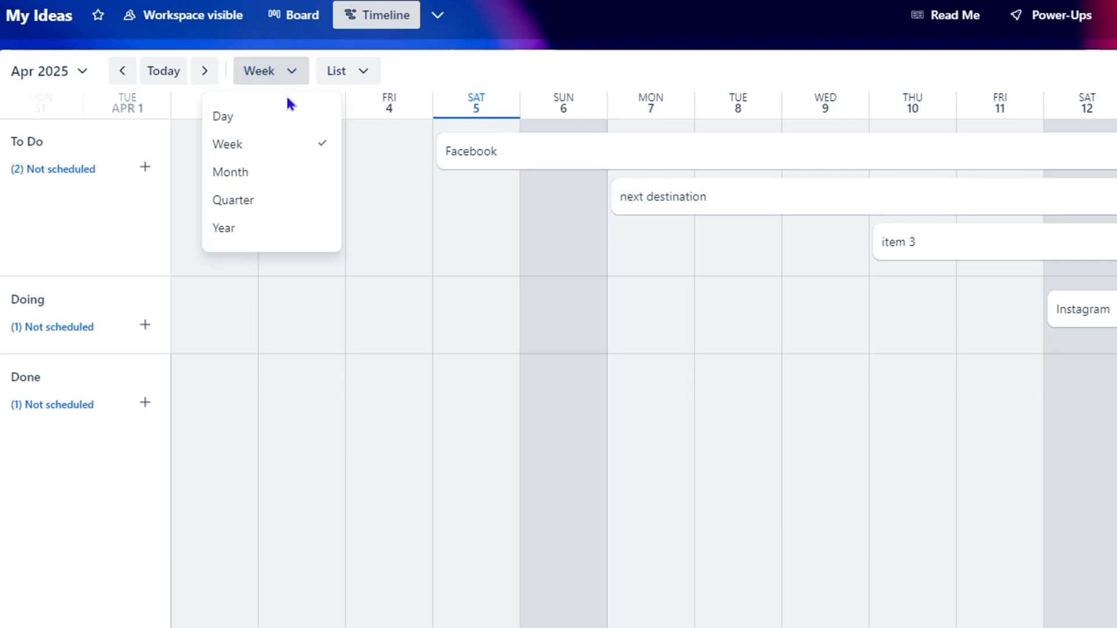
pyautogui.click(229, 172)
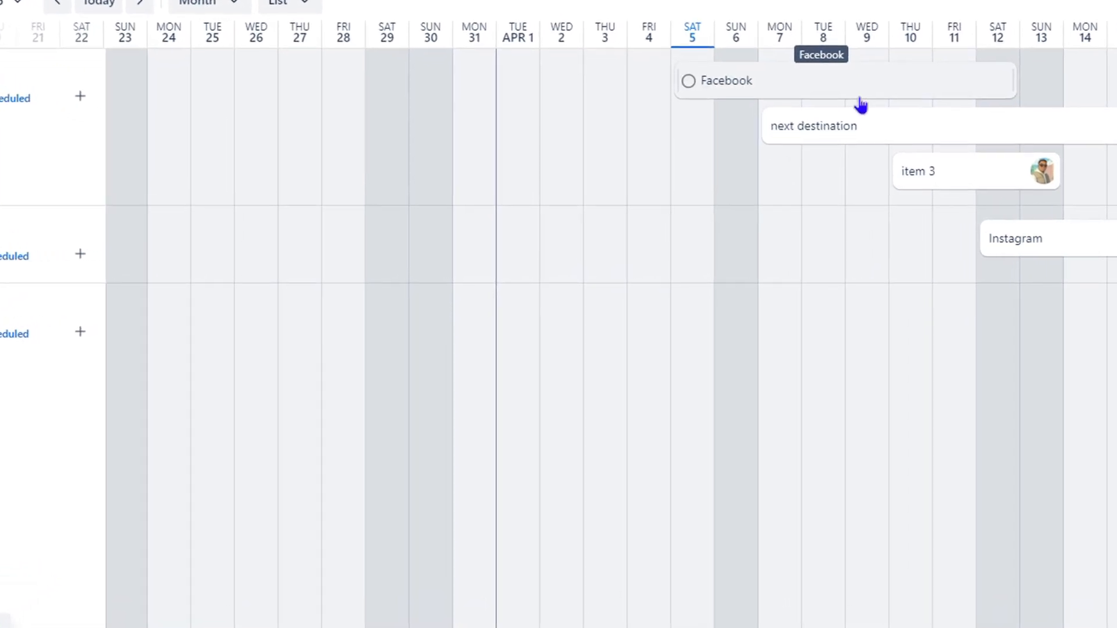
pyautogui.moveTo(1028, 247)
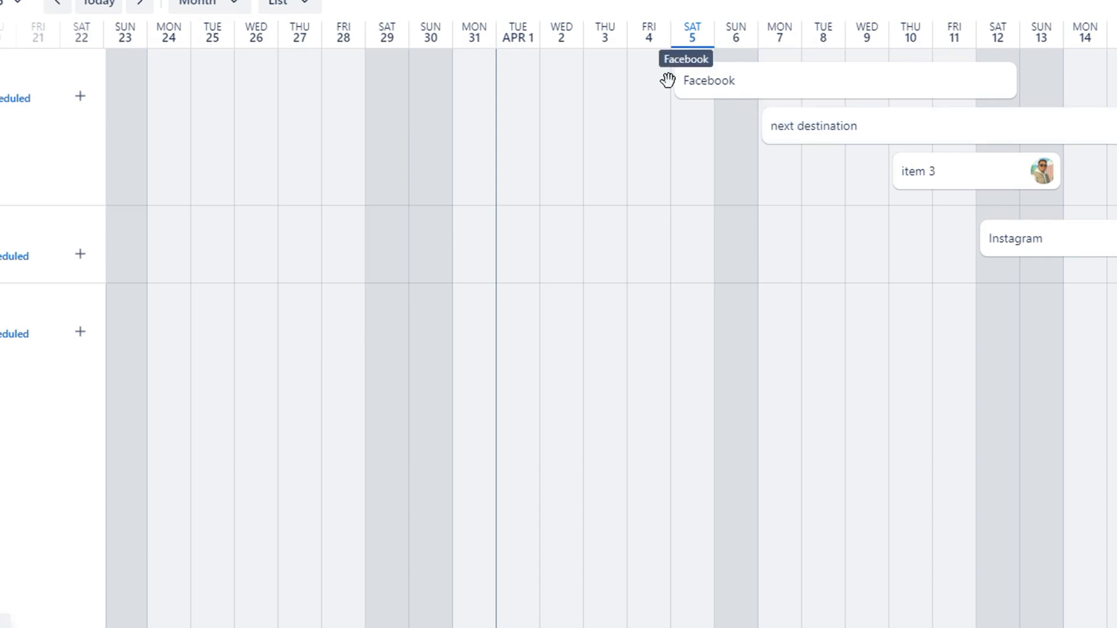
# Mark the Facebook card's dates Complete, then return to the Board view.
pyautogui.click(707, 80)
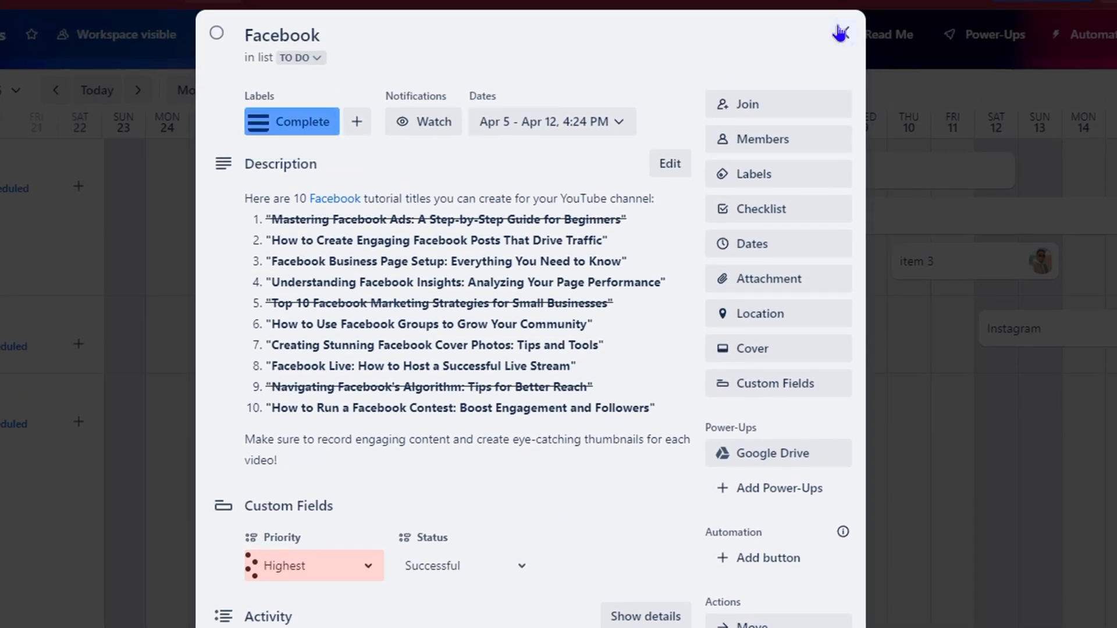
pyautogui.click(841, 33)
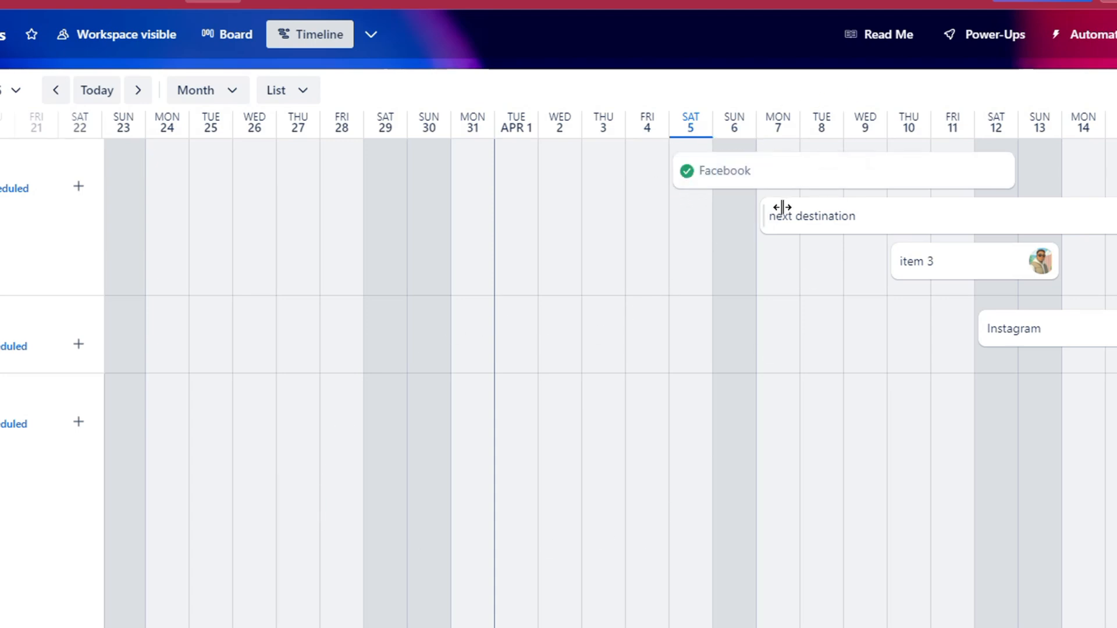
pyautogui.click(714, 169)
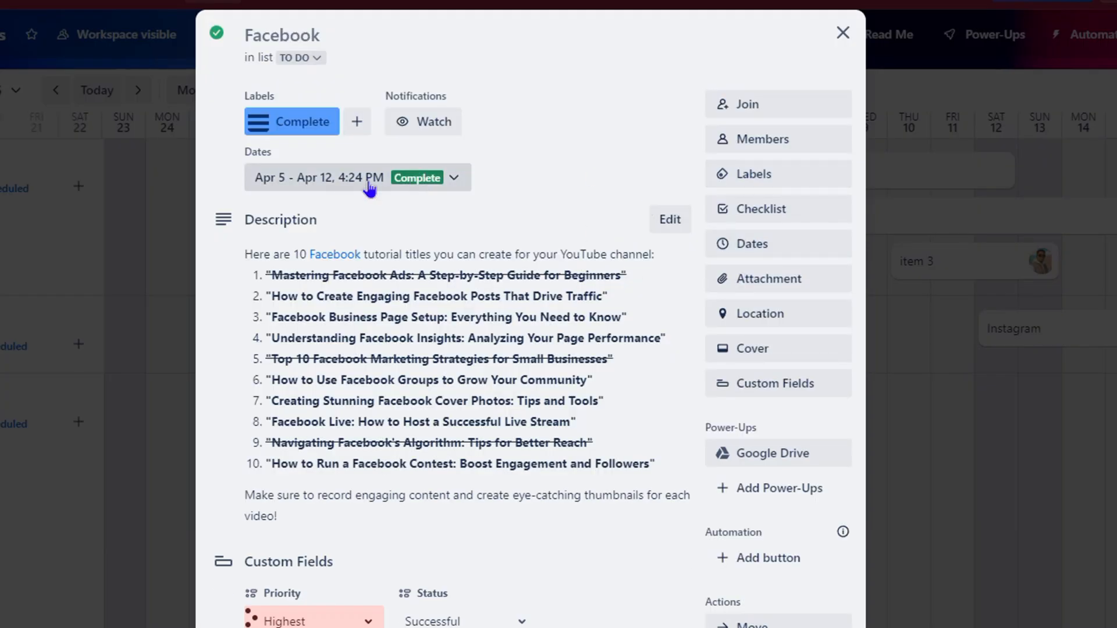
pyautogui.click(843, 33)
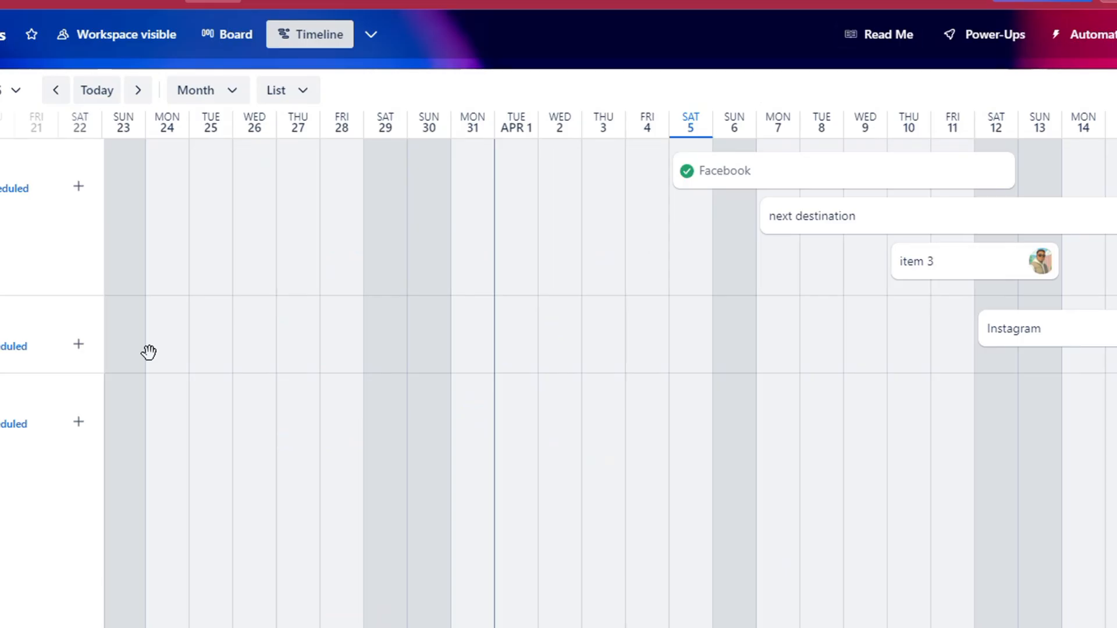
pyautogui.moveTo(456, 189)
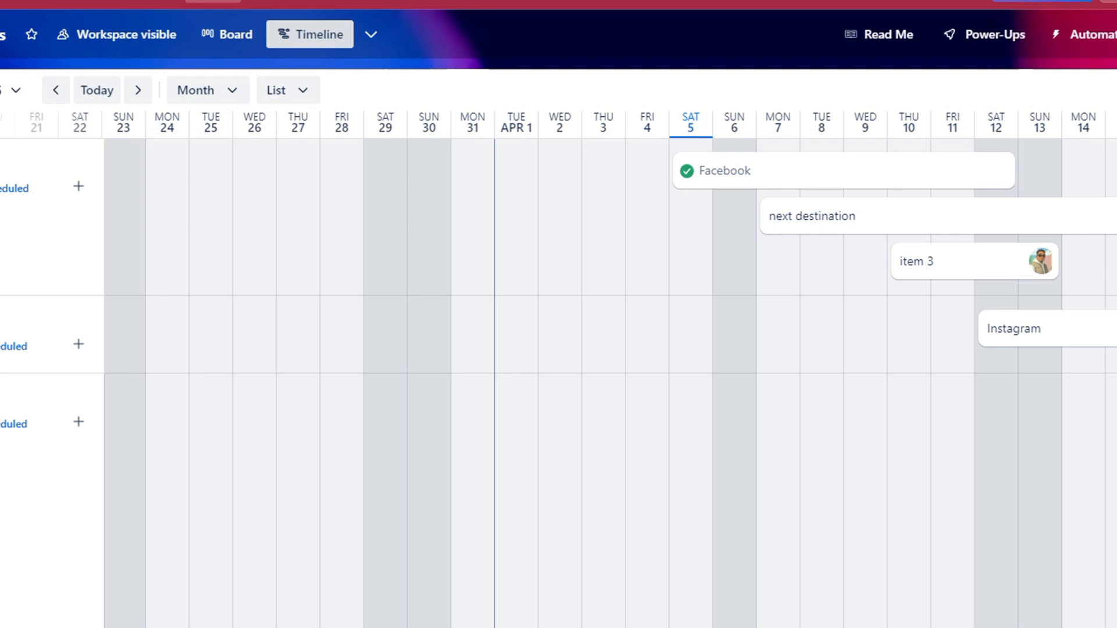
pyautogui.click(226, 34)
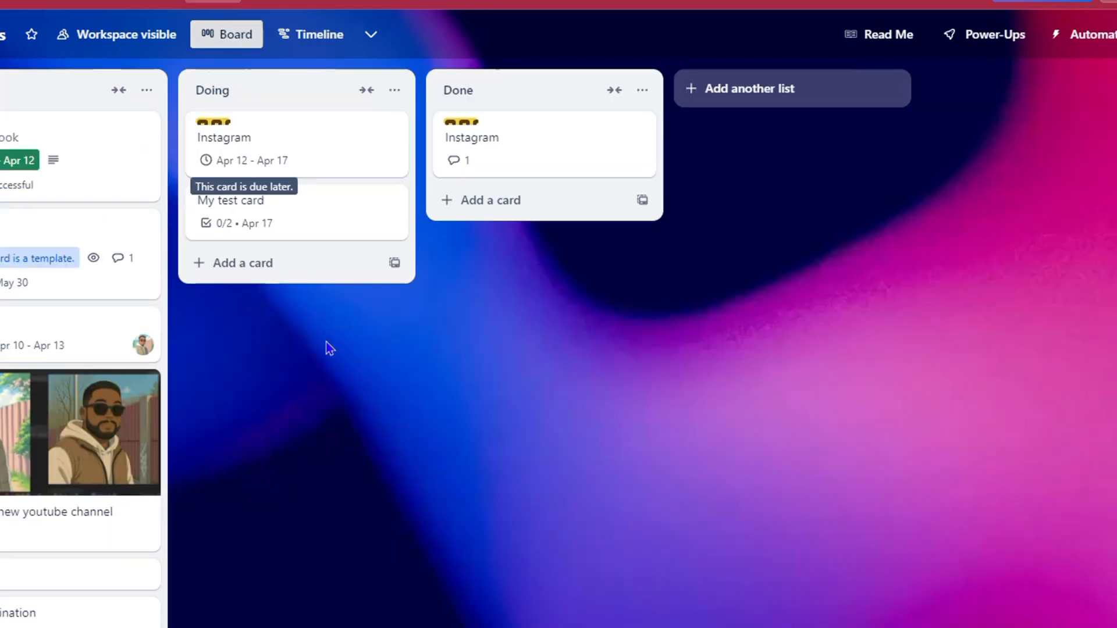